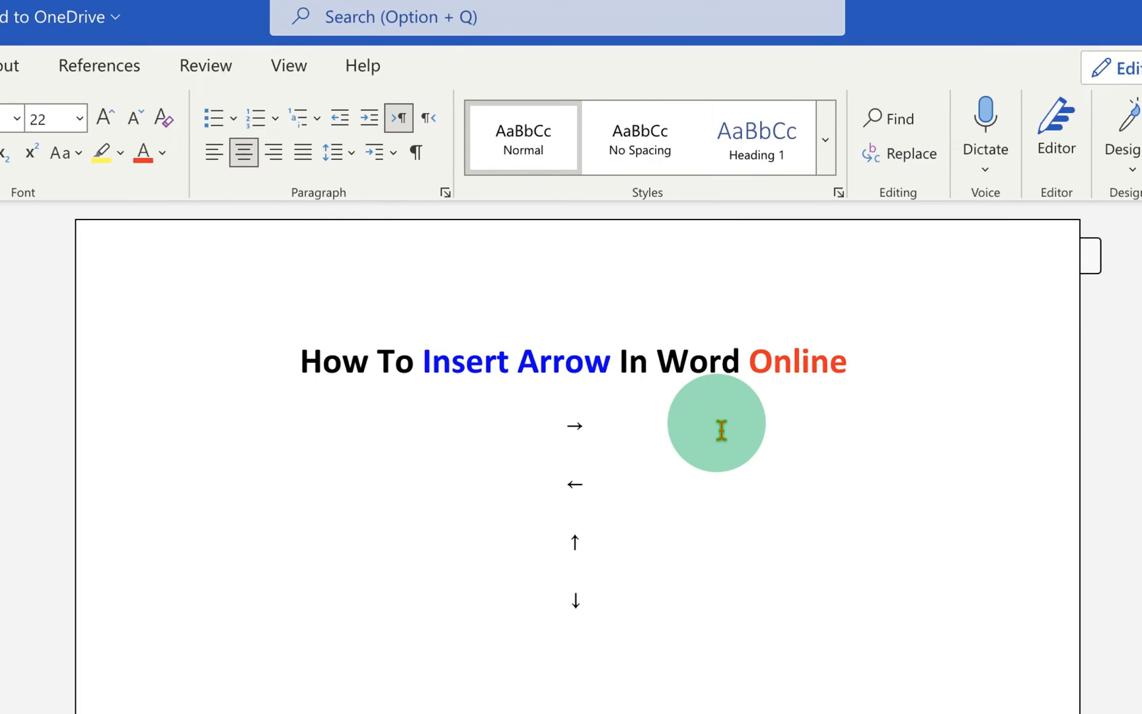
{"action": "mouse_move", "coordinate": [670, 482]}
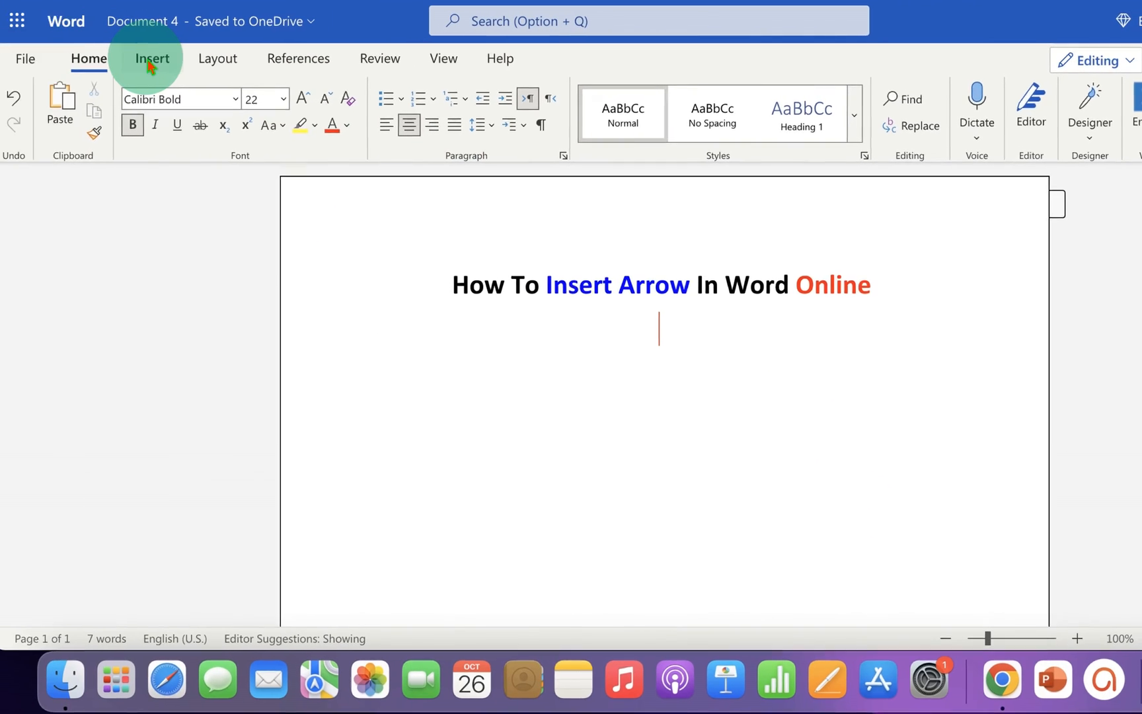
From Insert, open Symbol > More Symbols, then close the catalog without inserting anything.
{"action": "left_click", "coordinate": [153, 58]}
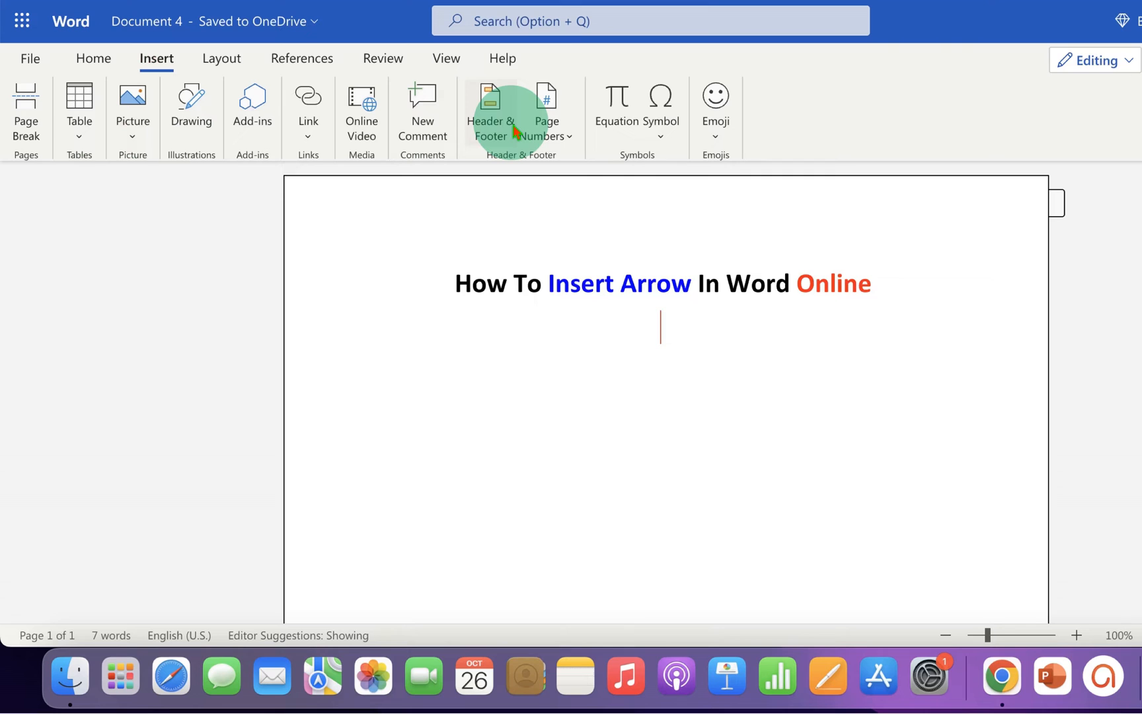
{"action": "left_click", "coordinate": [659, 106]}
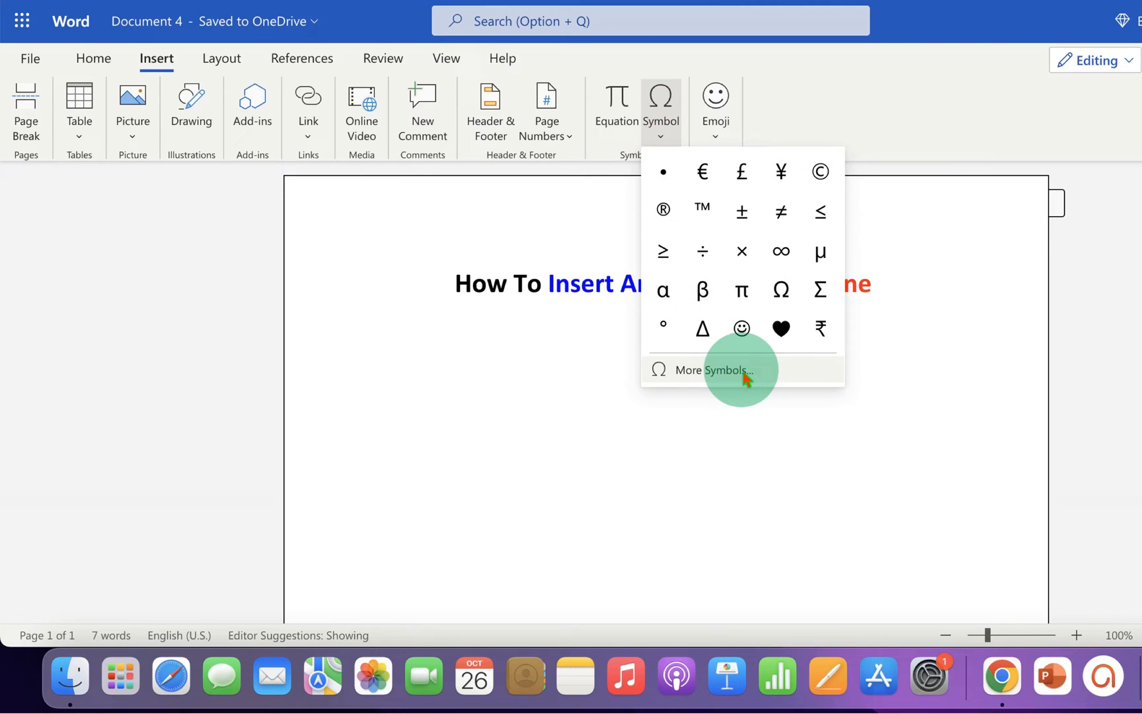
{"action": "left_click", "coordinate": [712, 370]}
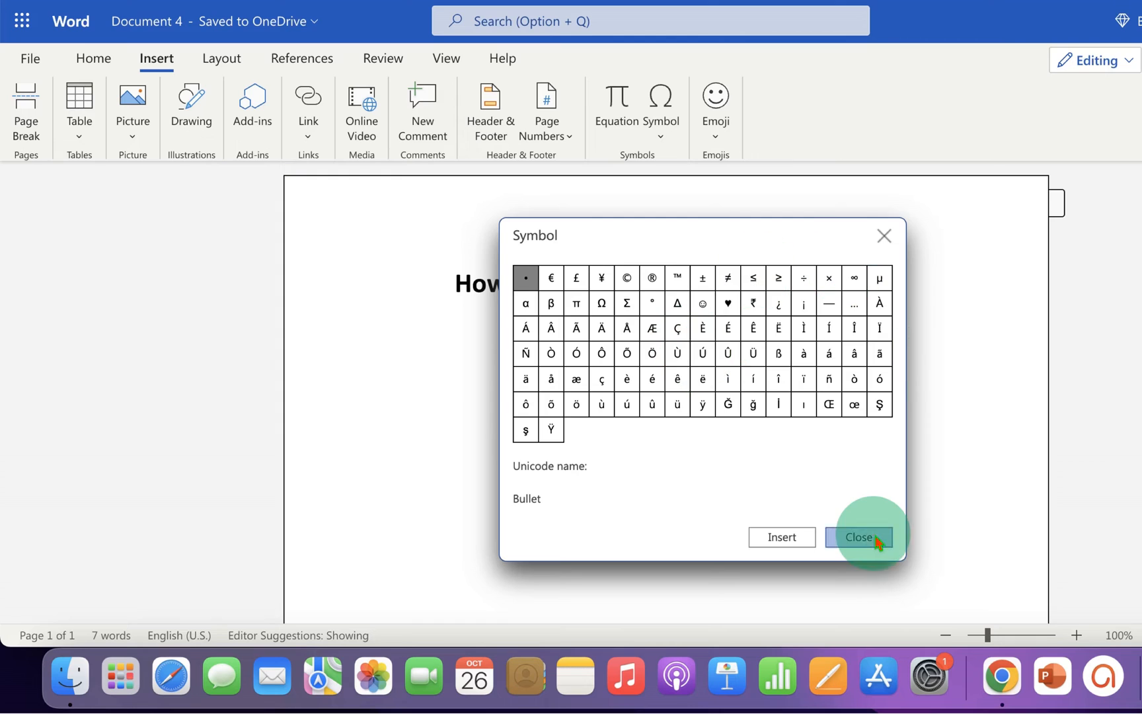
{"action": "left_click", "coordinate": [858, 536]}
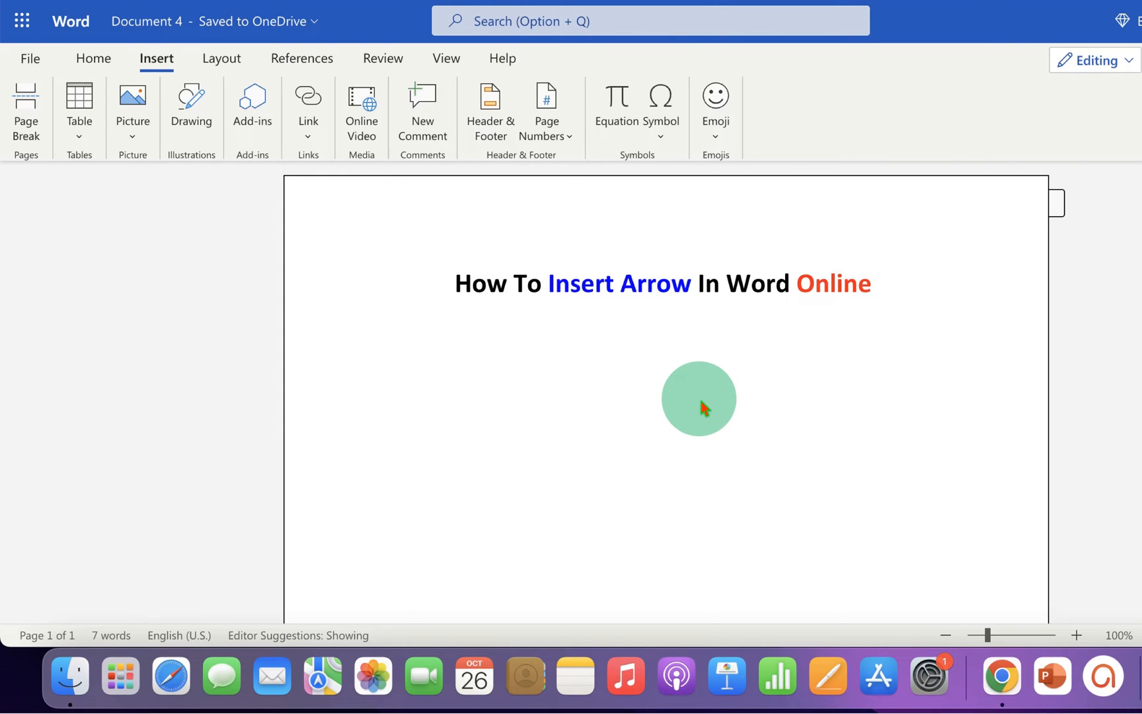
{"action": "mouse_move", "coordinate": [400, 224]}
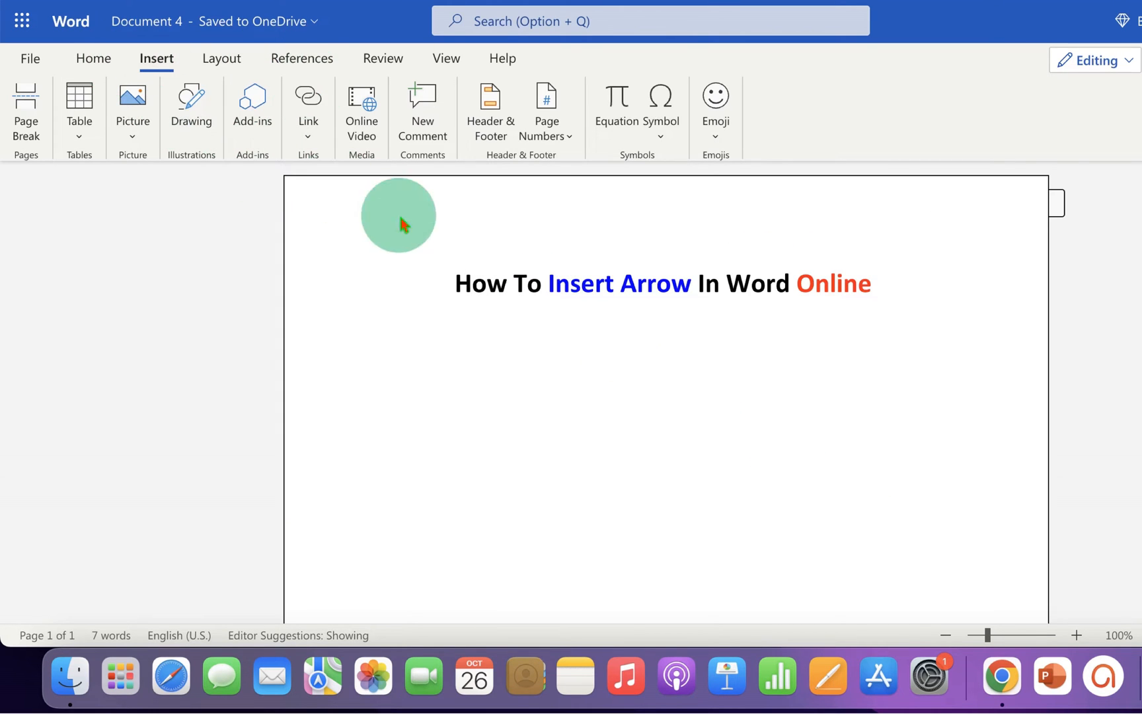
{"action": "mouse_move", "coordinate": [615, 102]}
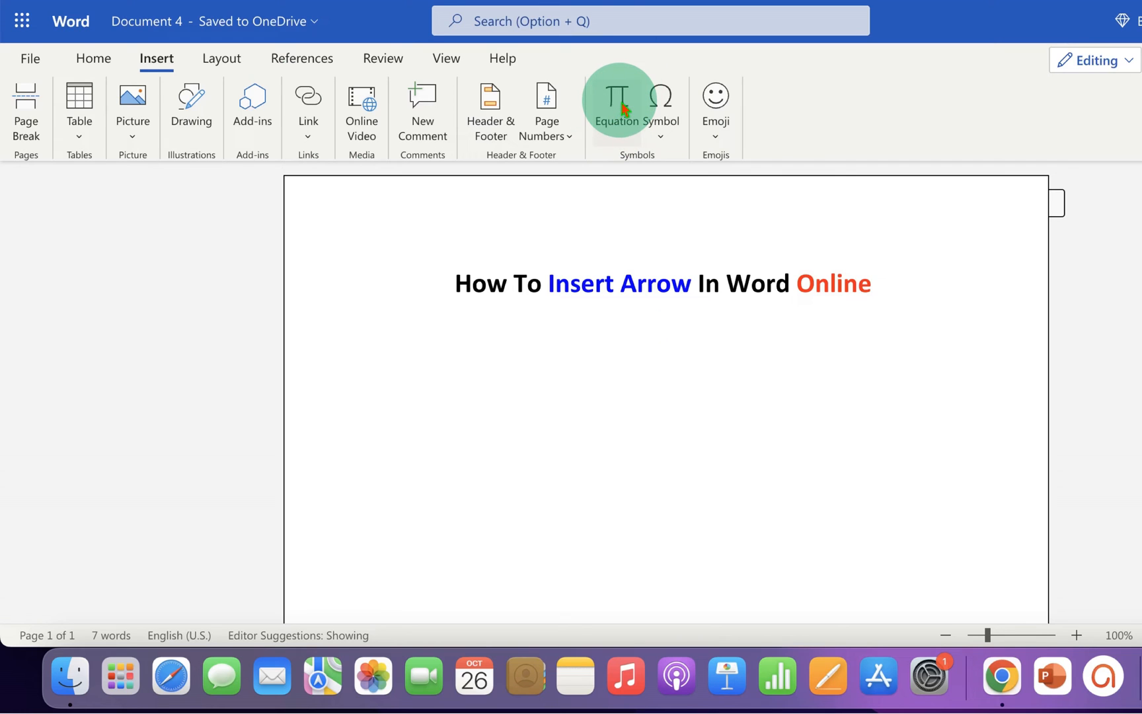
Insert a \uparrow equation on the line below the title.
{"action": "left_click", "coordinate": [616, 102]}
{"action": "type", "text": "\\"}
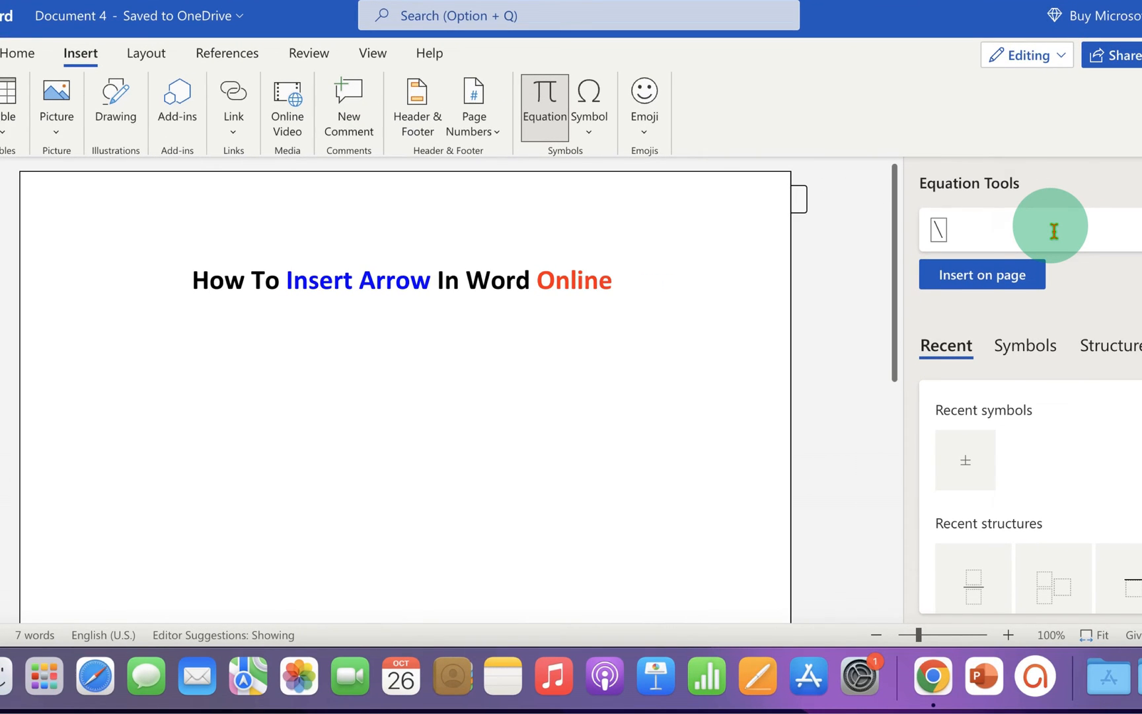
{"action": "type", "text": "uparrow"}
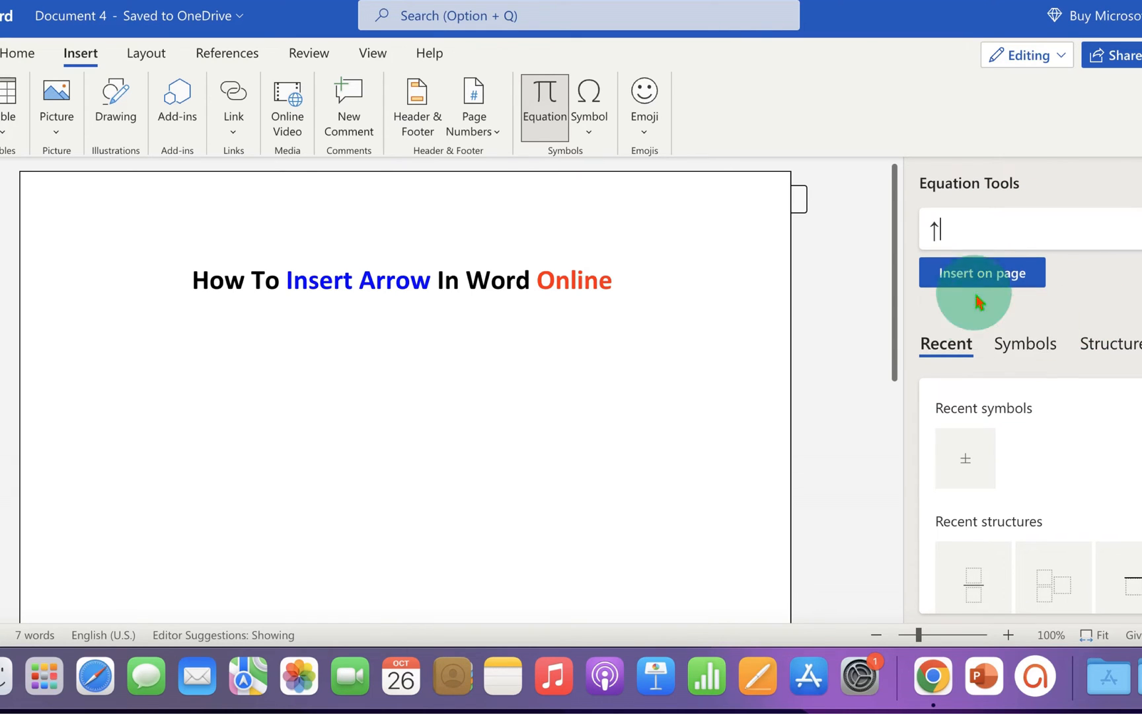
{"action": "left_click", "coordinate": [981, 272]}
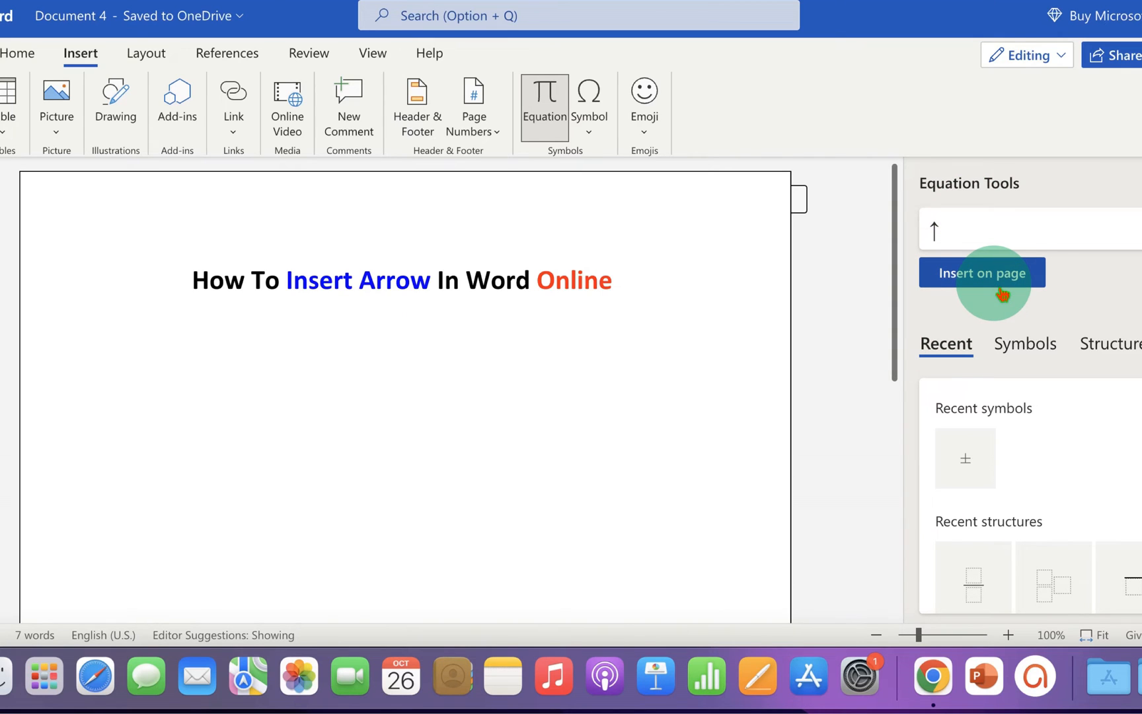
{"action": "left_click", "coordinate": [980, 272]}
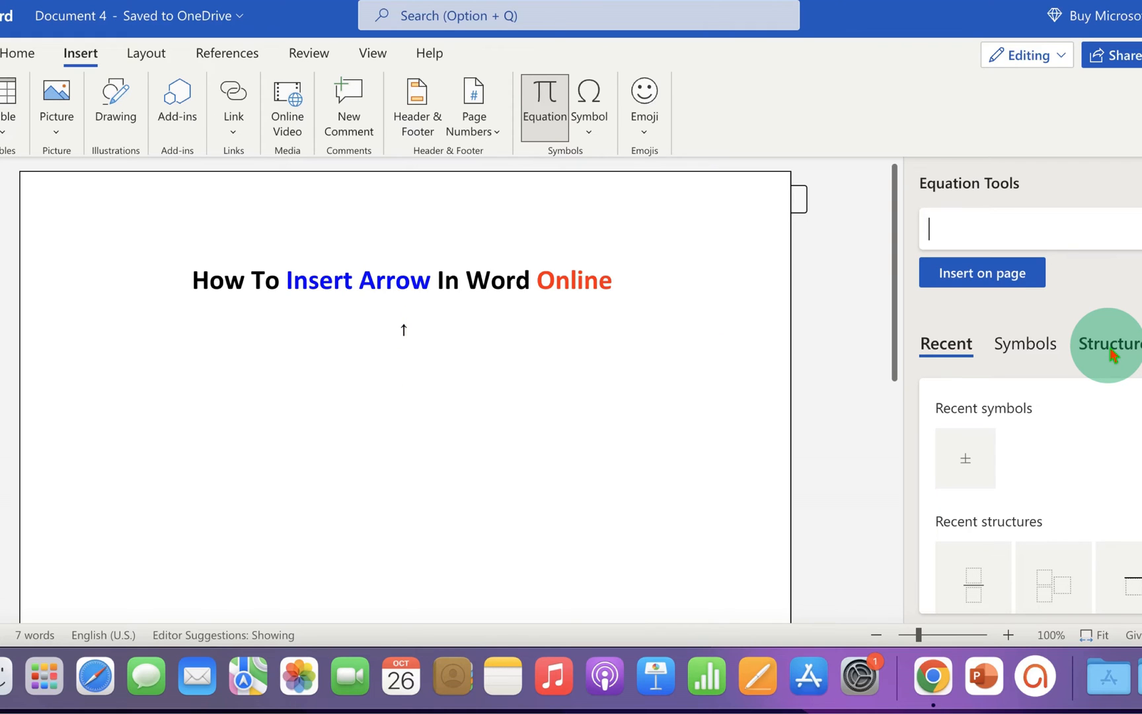
Insert a second arrow equation, trying right, then left, and ending on a down arrow.
{"action": "type", "text": "\\"}
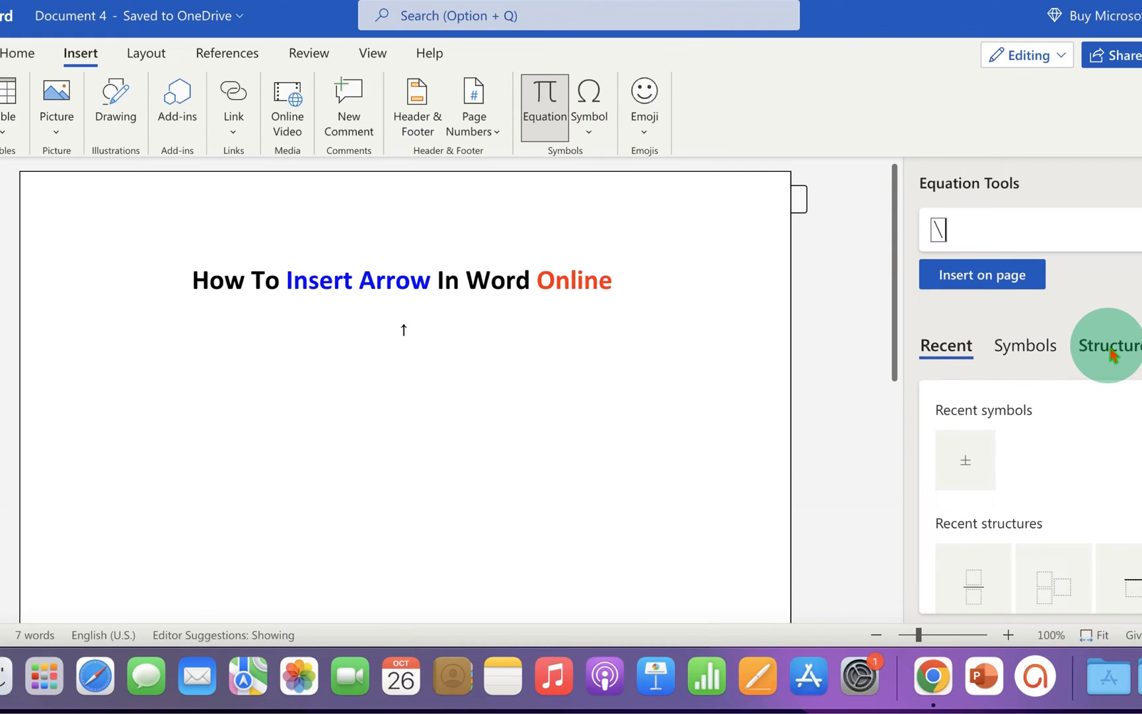
{"action": "type", "text": "righta"}
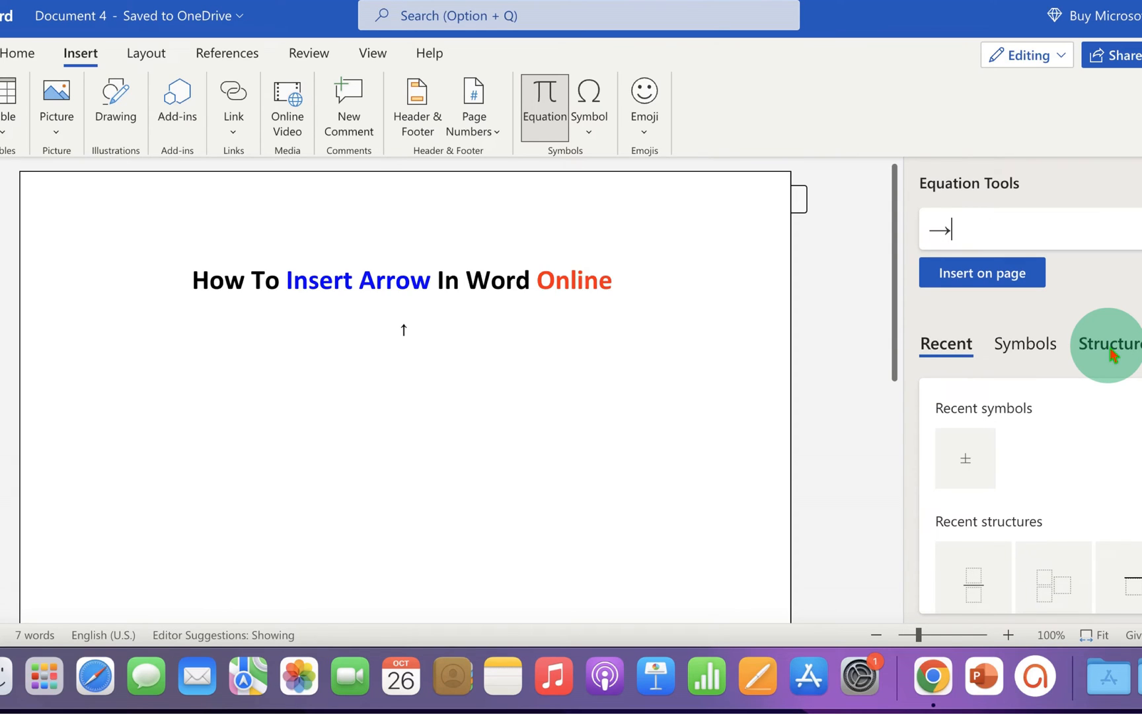
{"action": "left_click", "coordinate": [980, 272]}
{"action": "type", "text": "\\"}
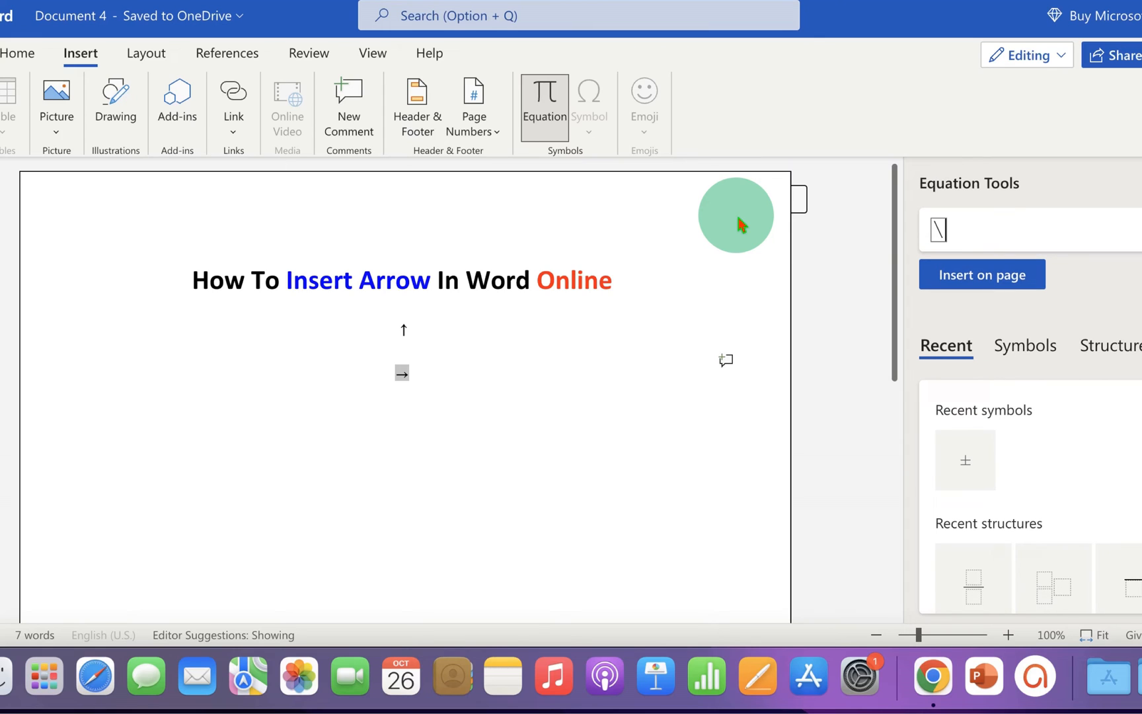
{"action": "type", "text": "leftarrow"}
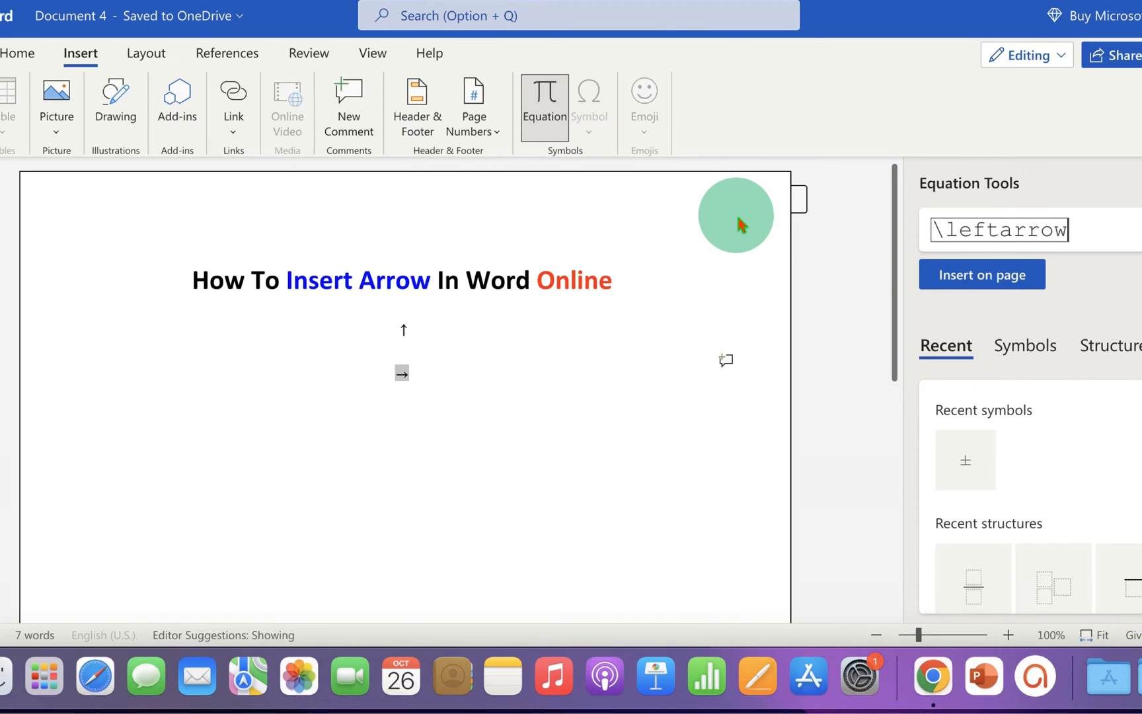
{"action": "left_click", "coordinate": [980, 273]}
{"action": "type", "text": "\\"}
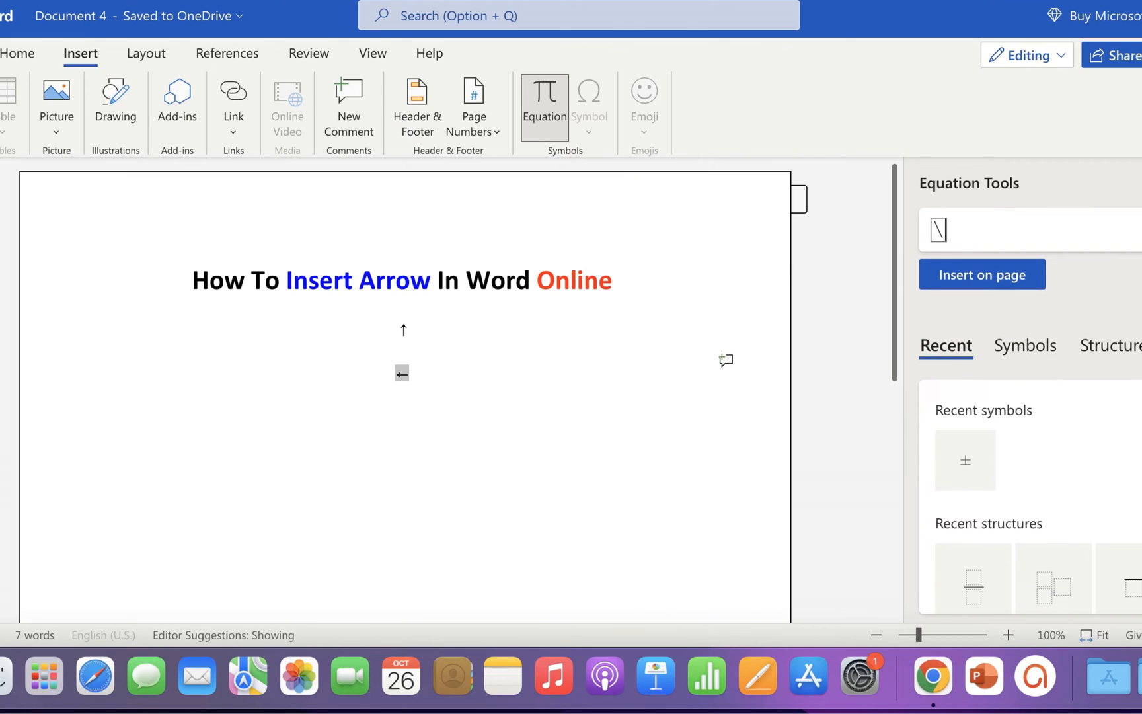
{"action": "type", "text": "downa"}
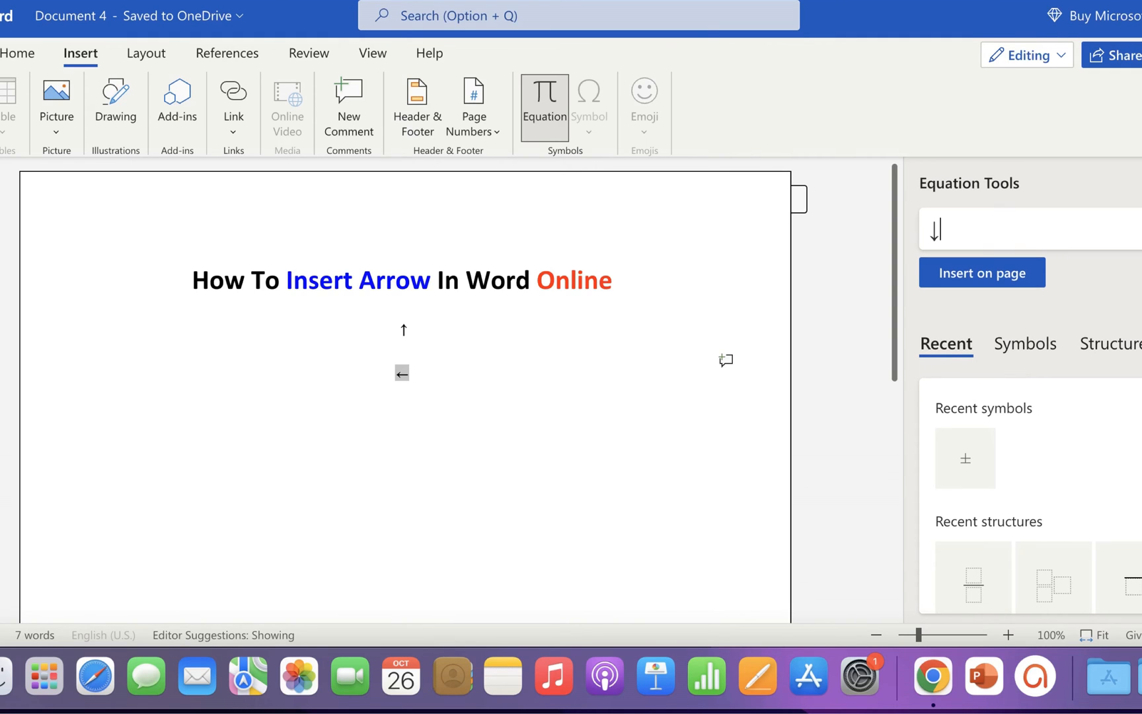
{"action": "left_click", "coordinate": [982, 272]}
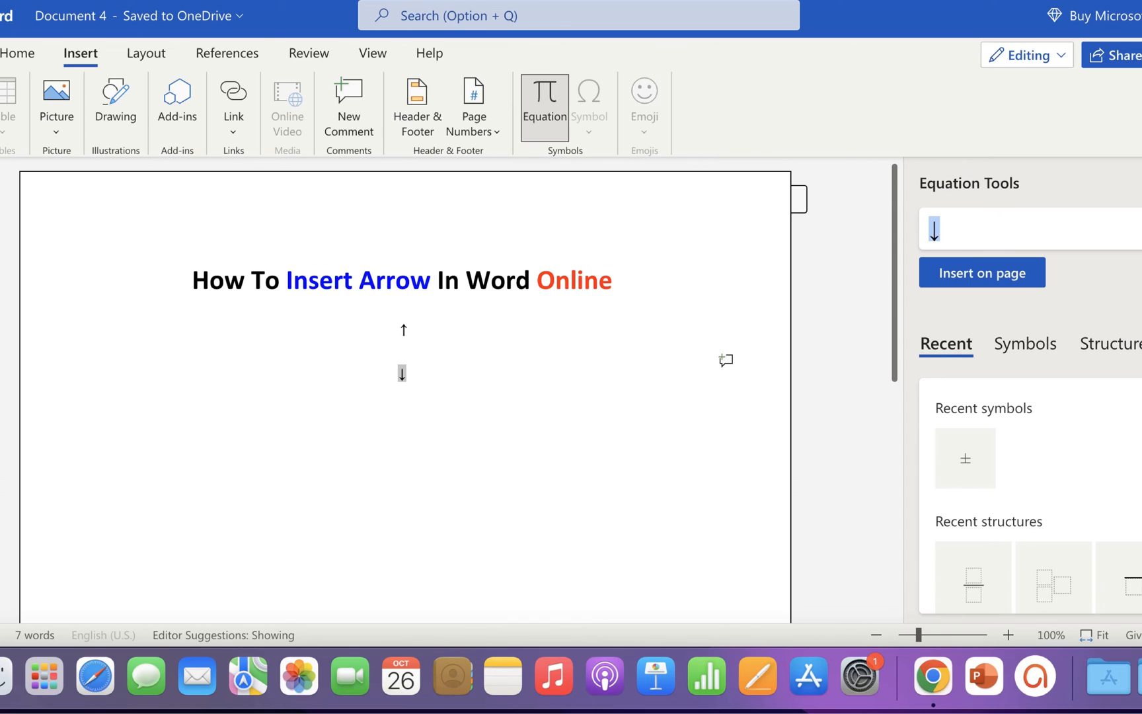
Replace the down arrow with the equation A + B \rightarrow C.
{"action": "type", "text": "A +B \\"}
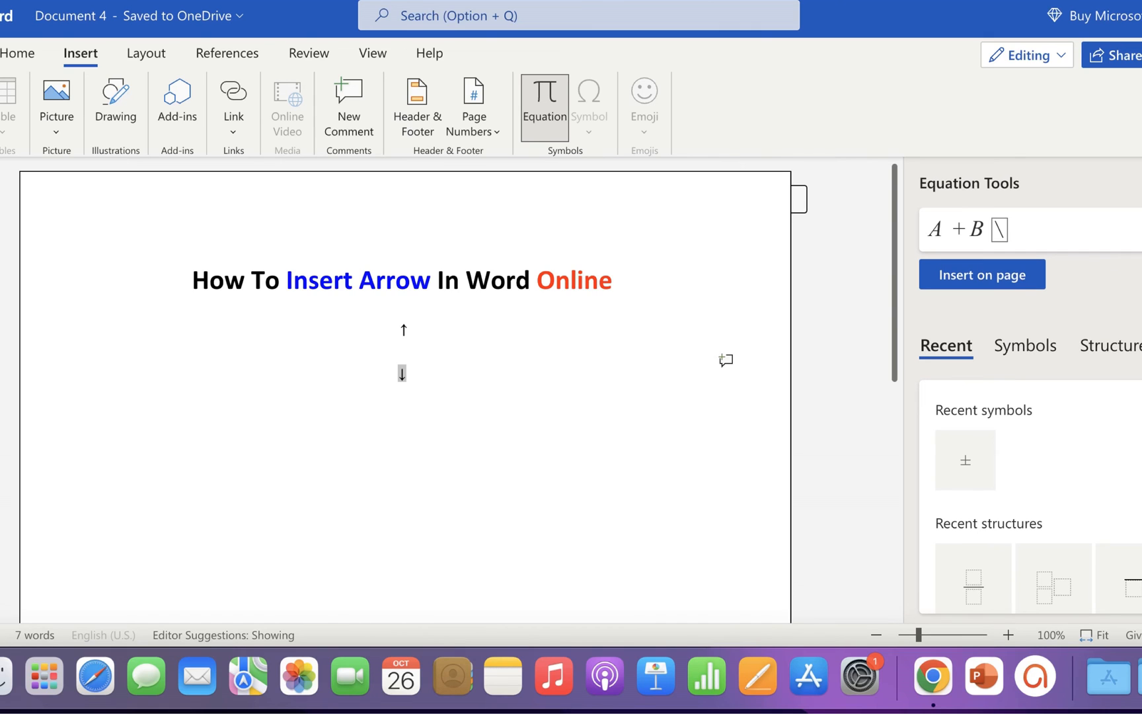
{"action": "type", "text": "right"}
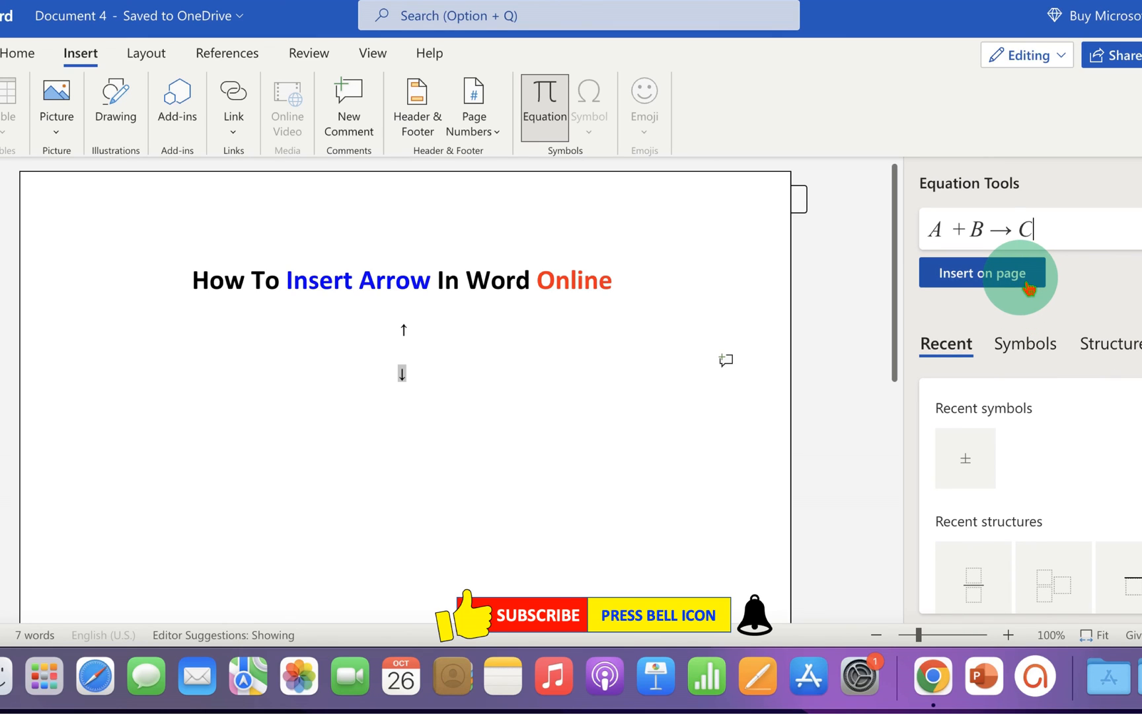
{"action": "left_click", "coordinate": [982, 272]}
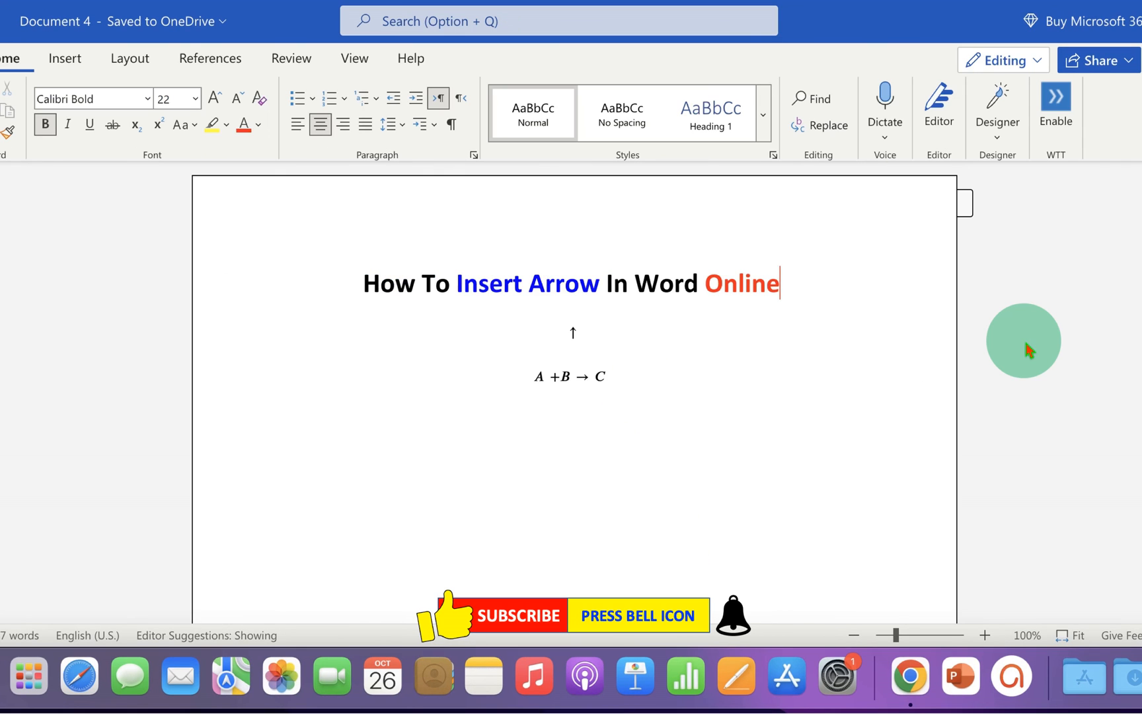